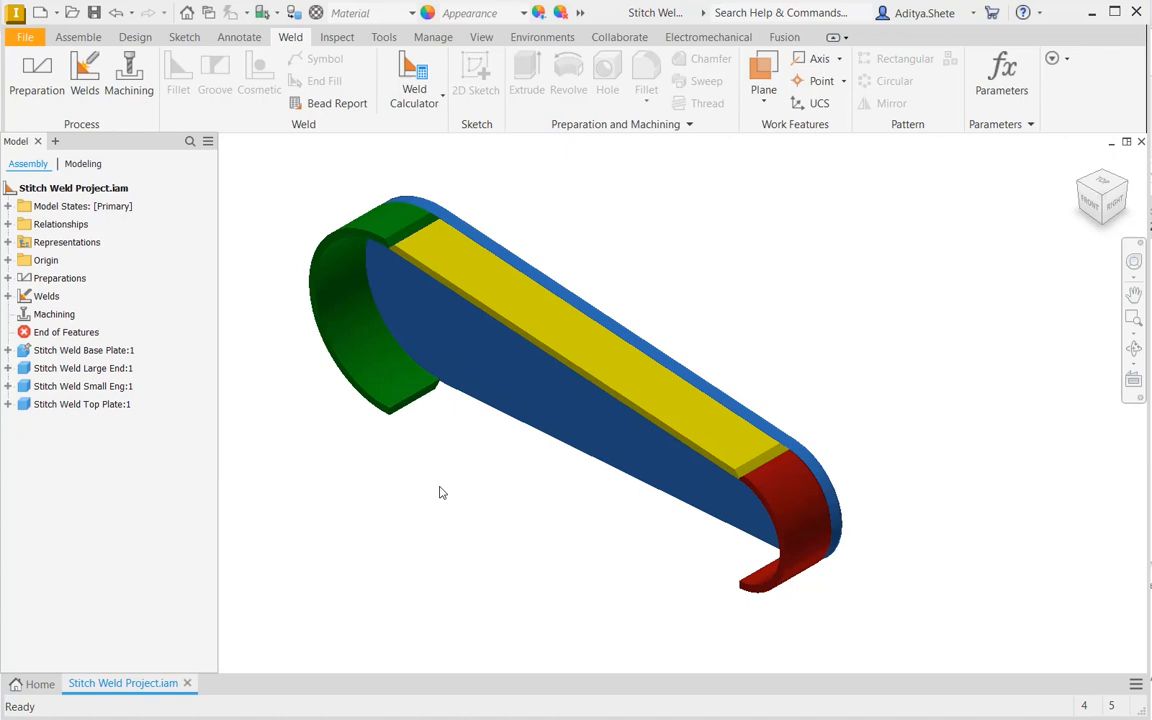
{"action": "mouse_move", "coordinate": [800, 276]}
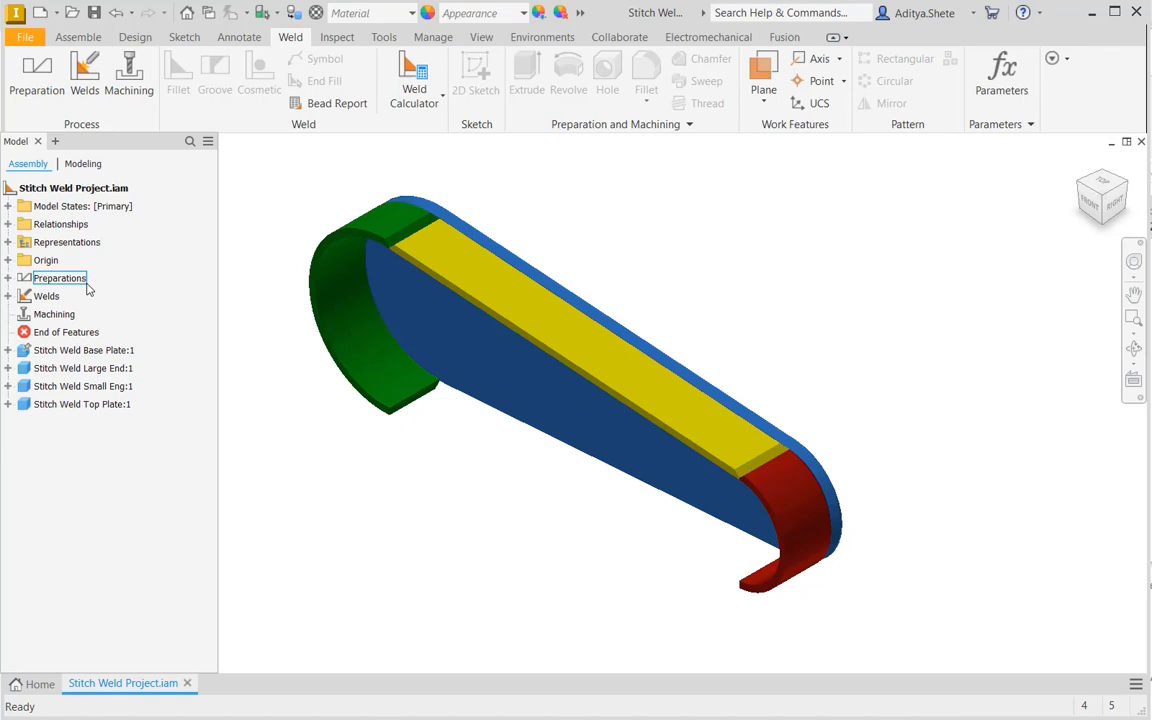
Activate the Welds group and start a Fillet Weld with a 0.25 m bead
{"action": "left_click", "coordinate": [46, 296]}
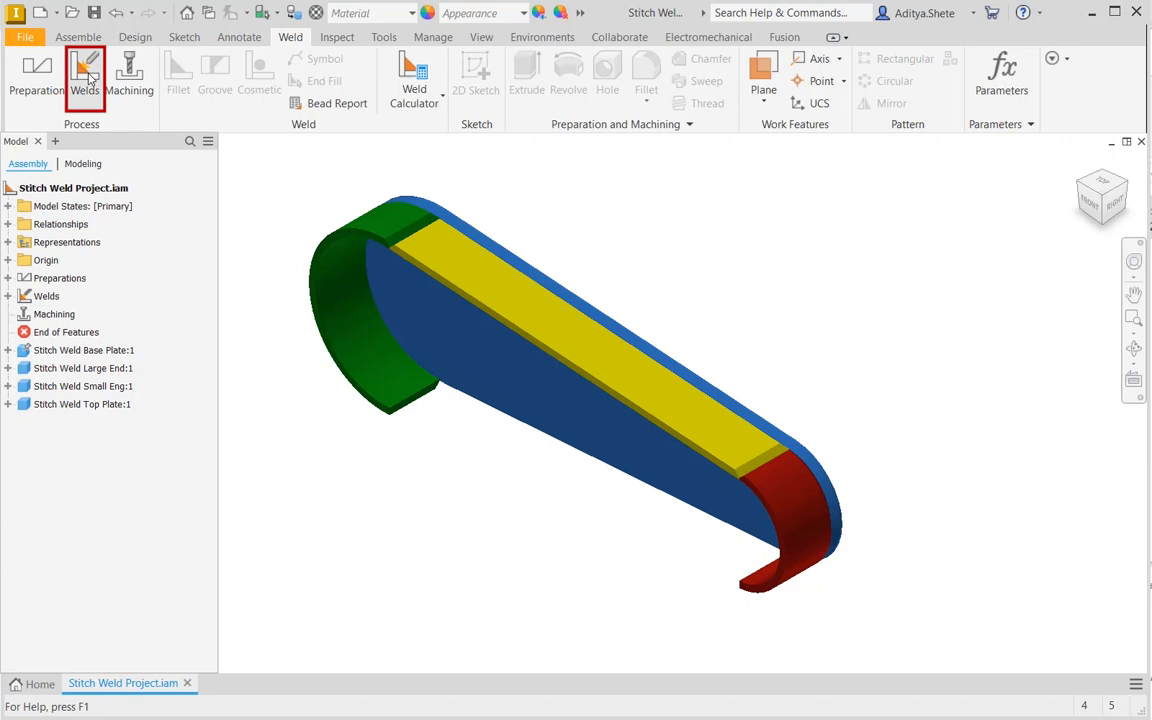
{"action": "mouse_move", "coordinate": [84, 78]}
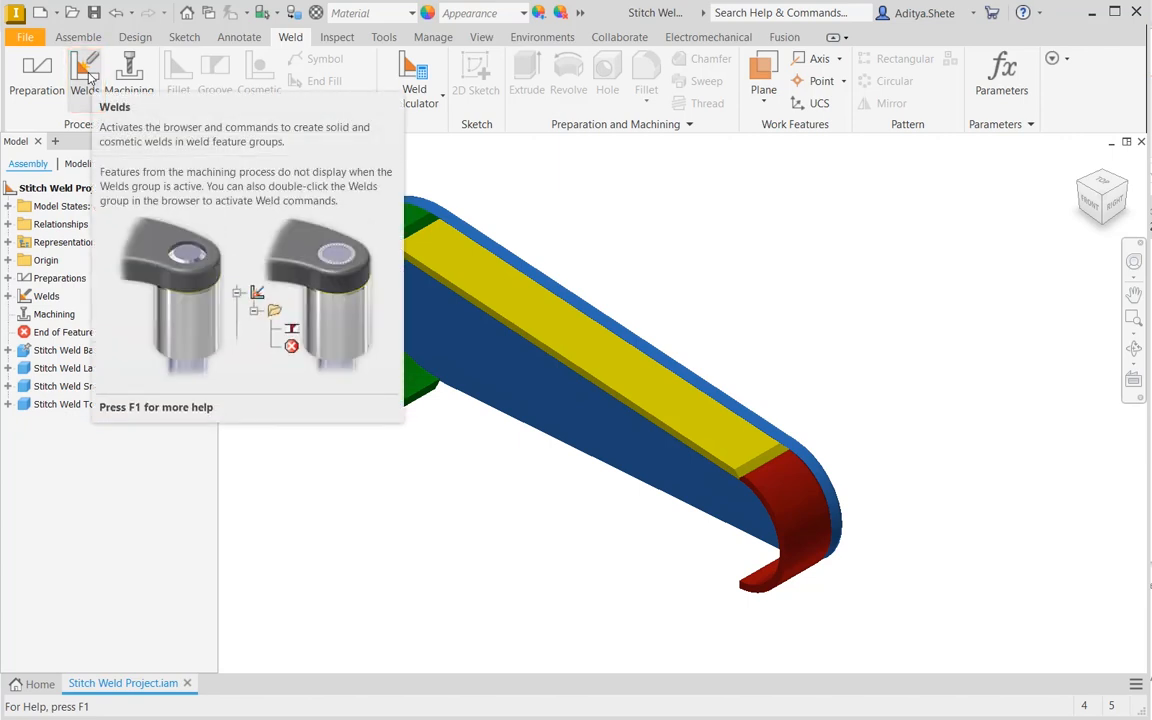
{"action": "left_click", "coordinate": [84, 76]}
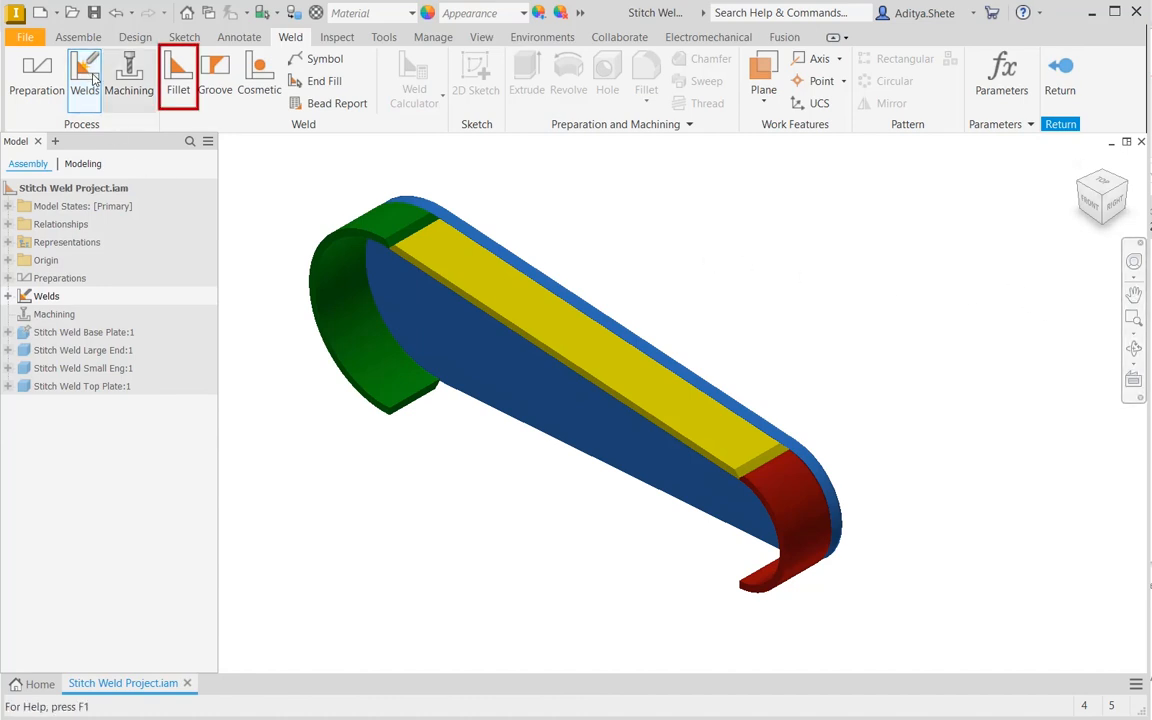
{"action": "left_click", "coordinate": [178, 76]}
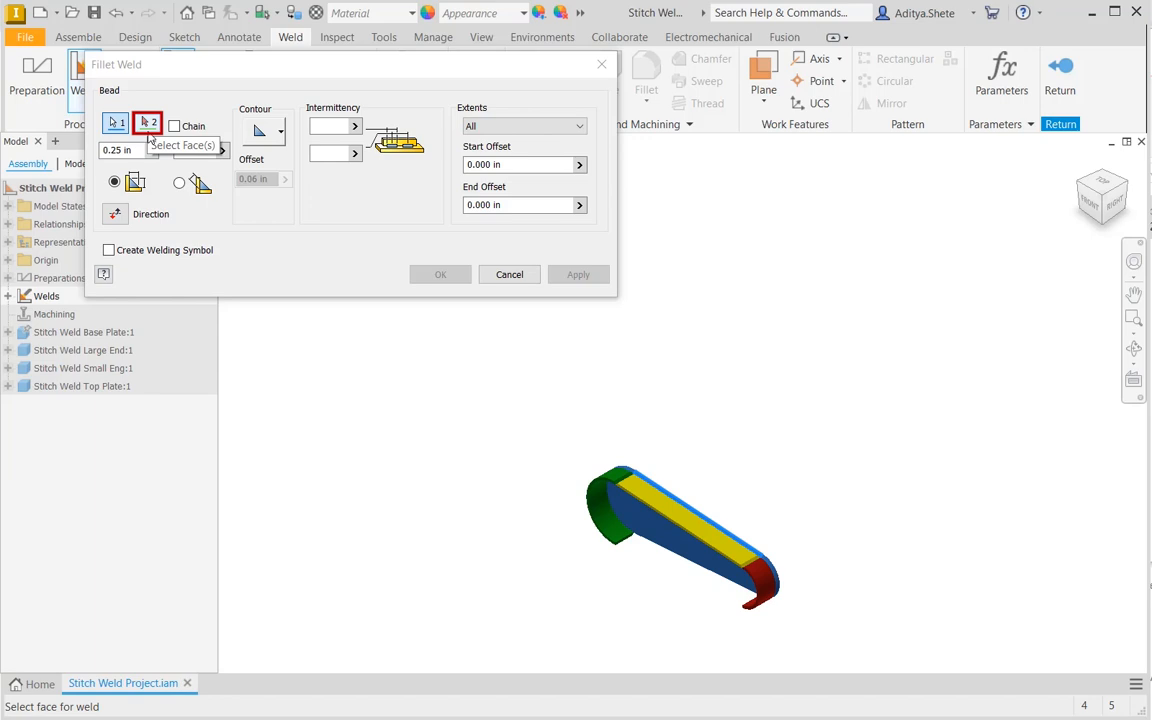
Pick the second face set and enter intermittency length 3 and pitch 6
{"action": "left_click", "coordinate": [146, 122]}
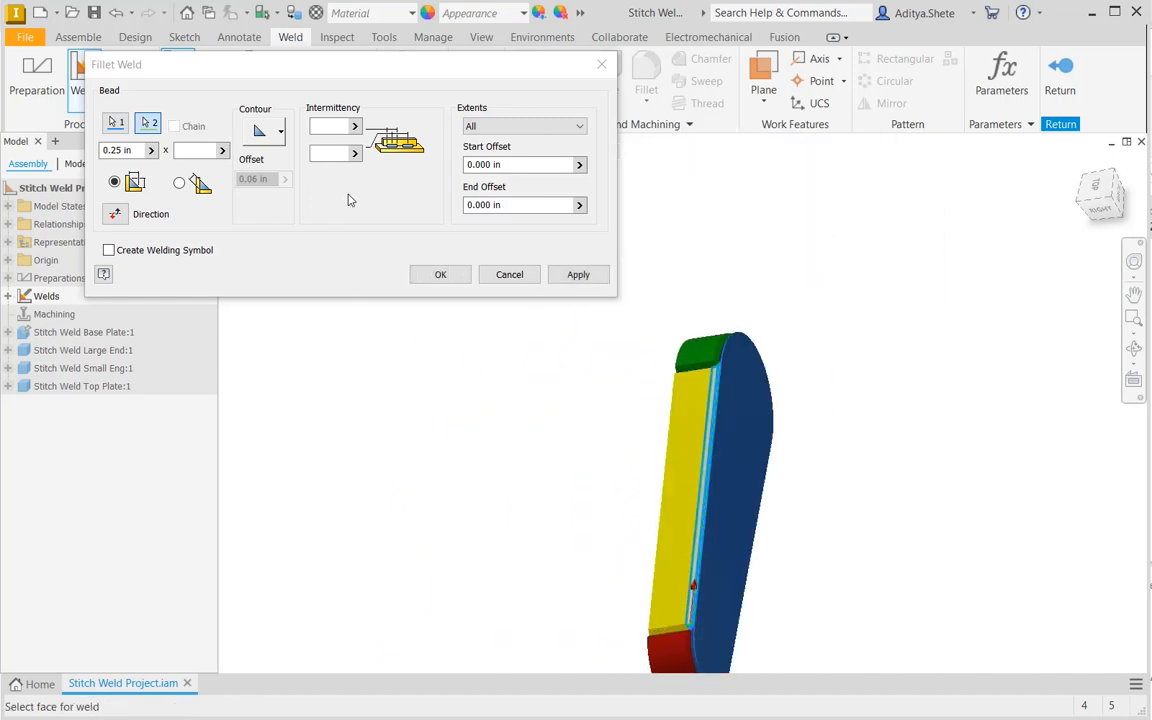
{"action": "left_click", "coordinate": [330, 124]}
{"action": "type", "text": "6"}
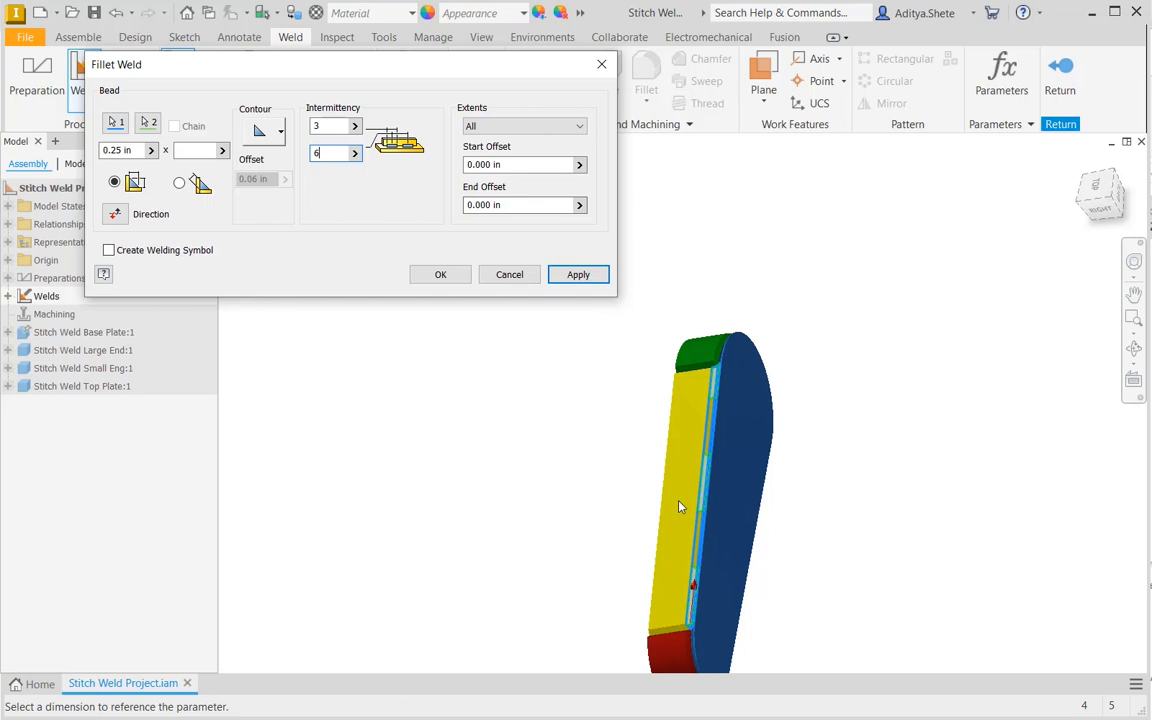
Apply the intermittent fillet weld (length 3, pitch 6) to the plate faces
{"action": "left_click", "coordinate": [578, 274]}
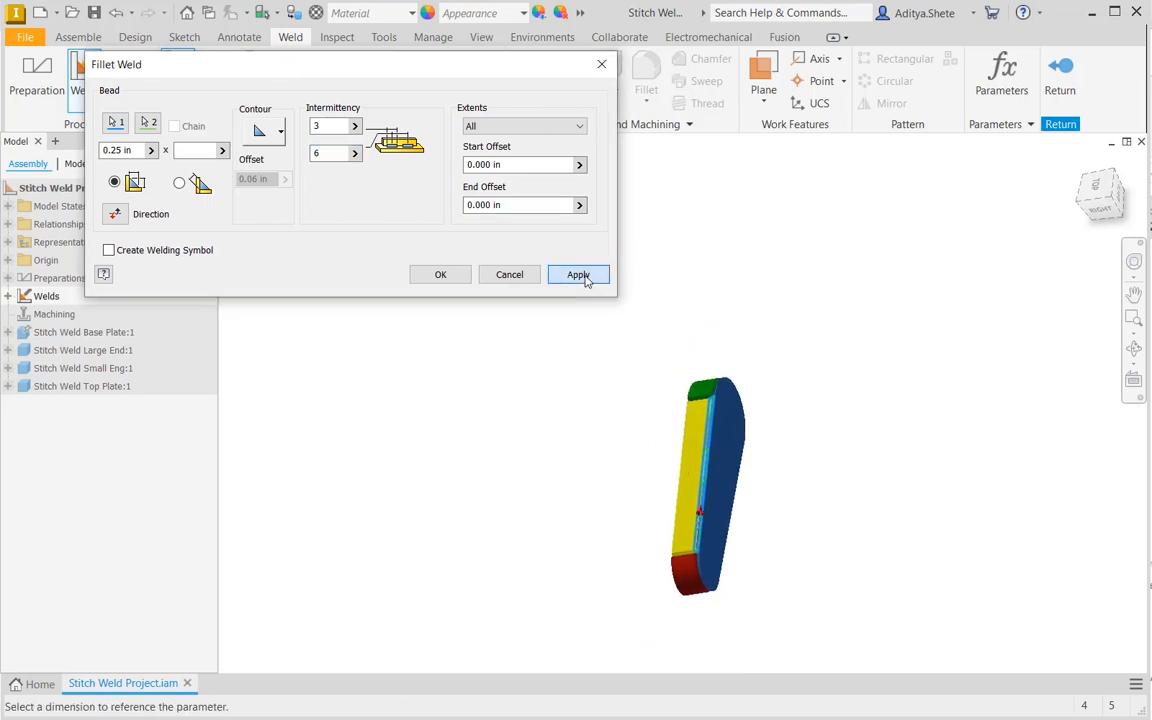
{"action": "left_click", "coordinate": [578, 274]}
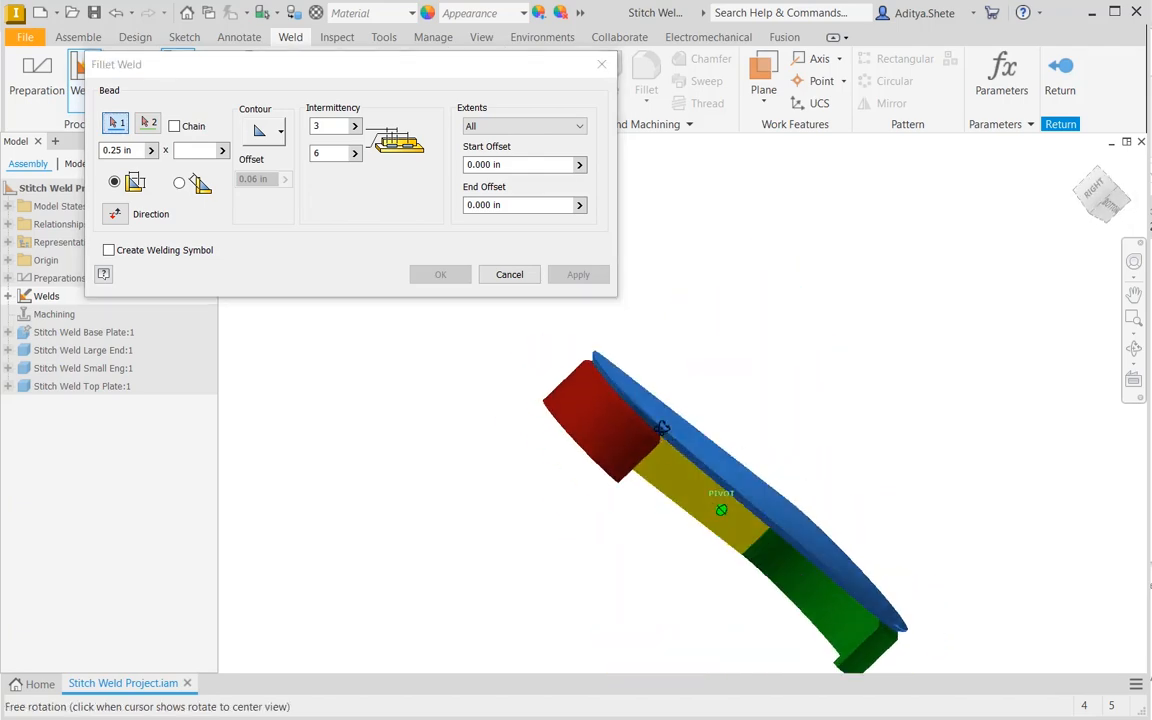
Pick the top plate's face as Face set 1 for a second fillet weld, then move to Face set 2
{"action": "left_click_drag", "start_coordinate": [660, 430], "coordinate": [596, 430]}
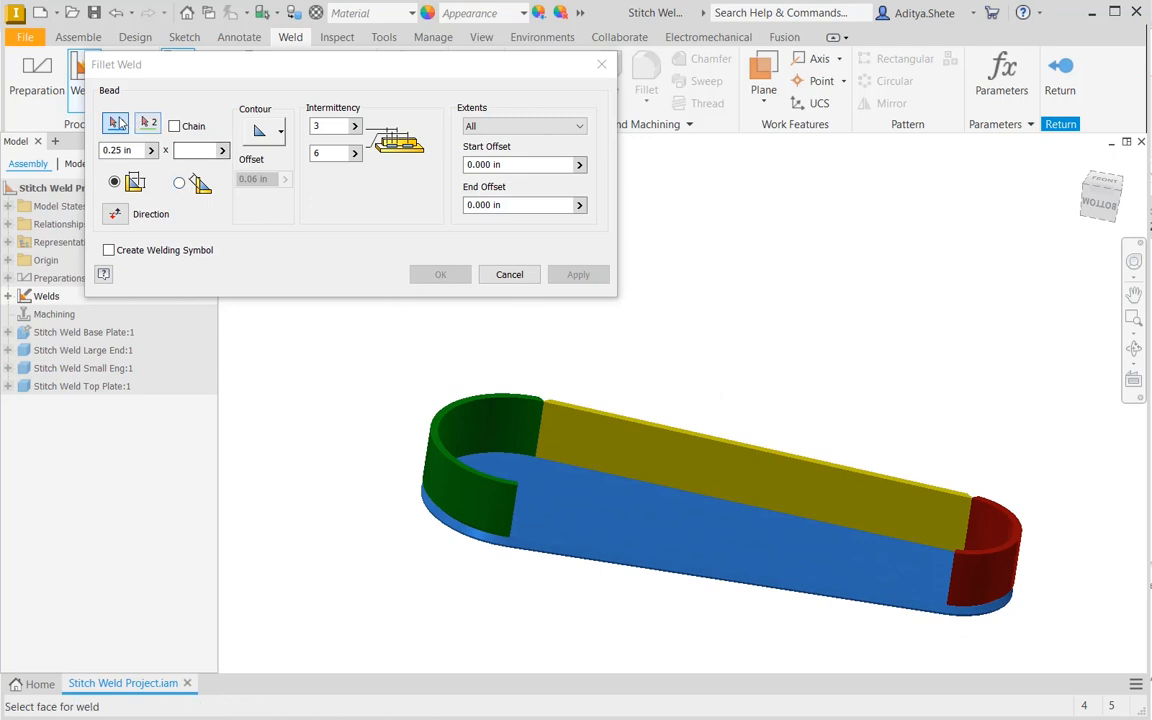
{"action": "left_click", "coordinate": [116, 122]}
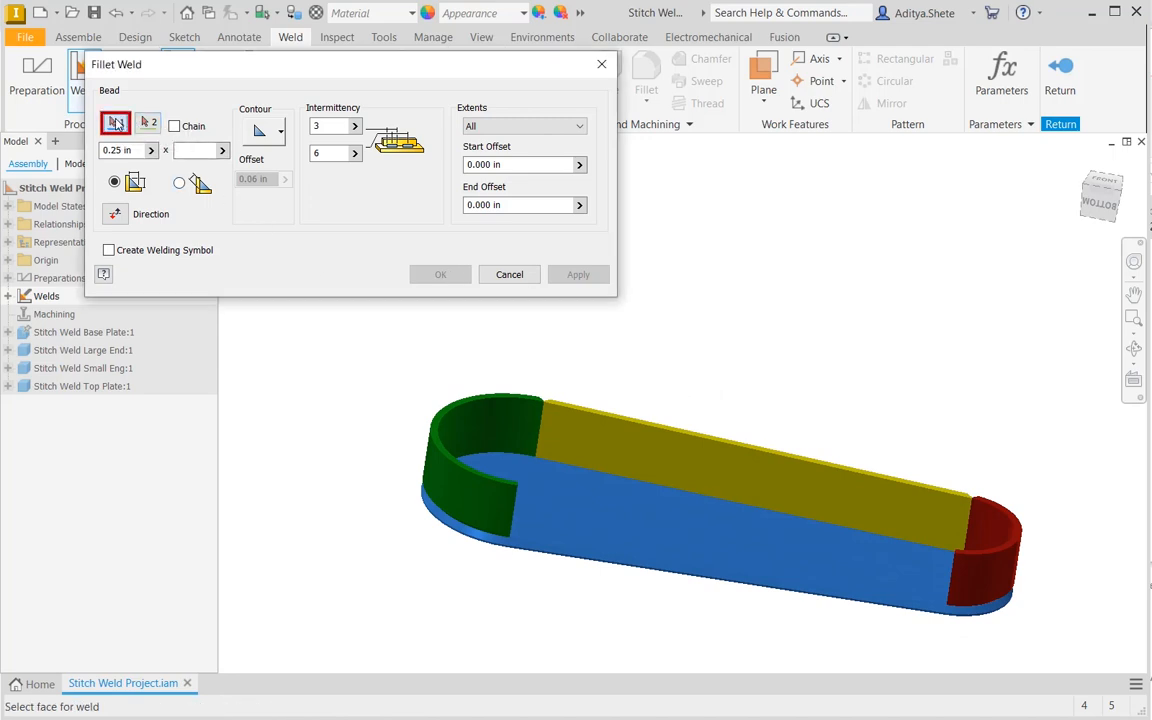
{"action": "left_click", "coordinate": [608, 446]}
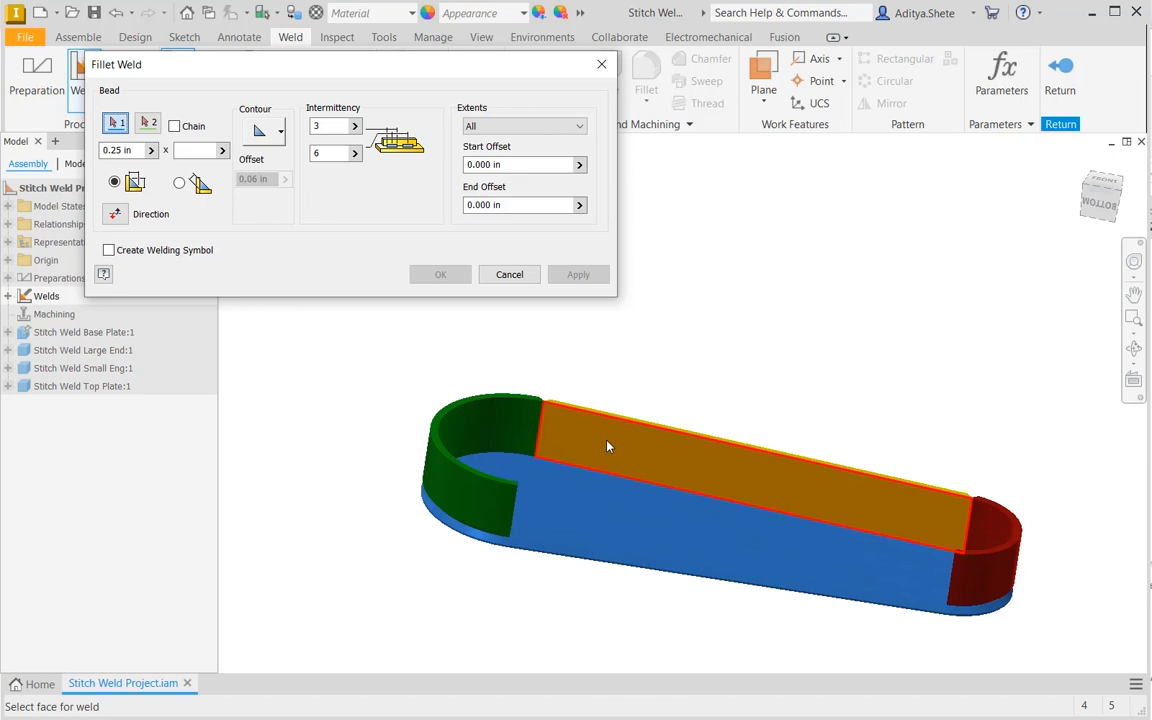
{"action": "left_click", "coordinate": [148, 124]}
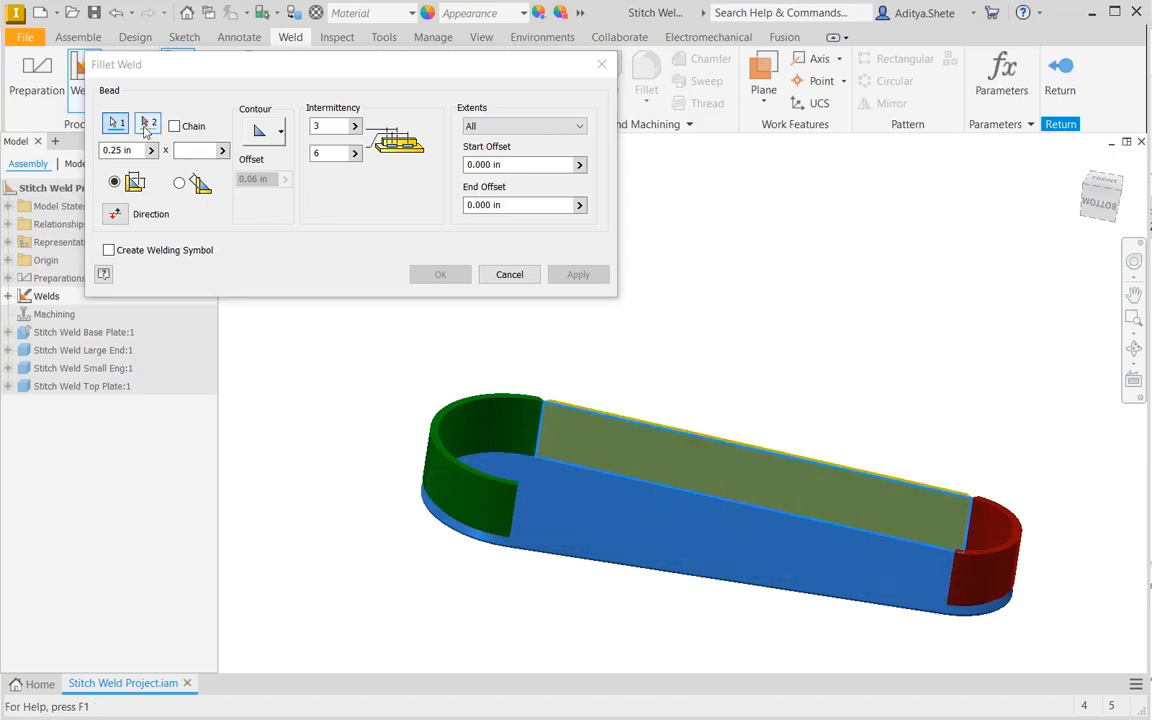
{"action": "left_click", "coordinate": [148, 122]}
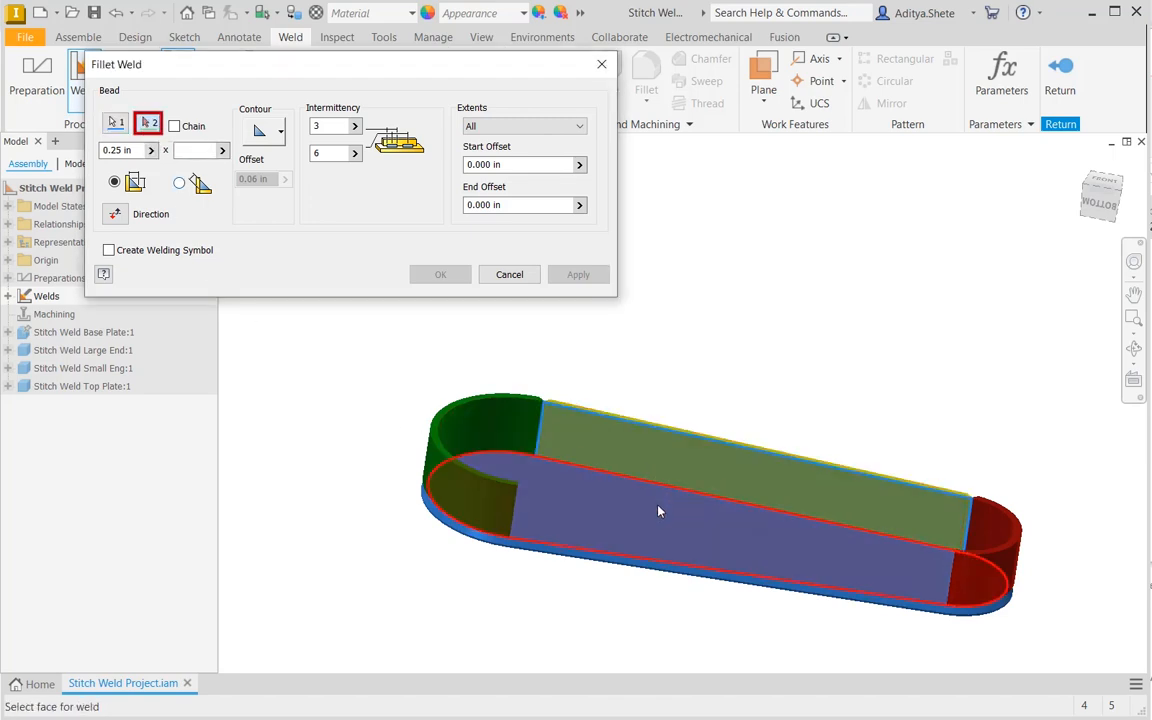